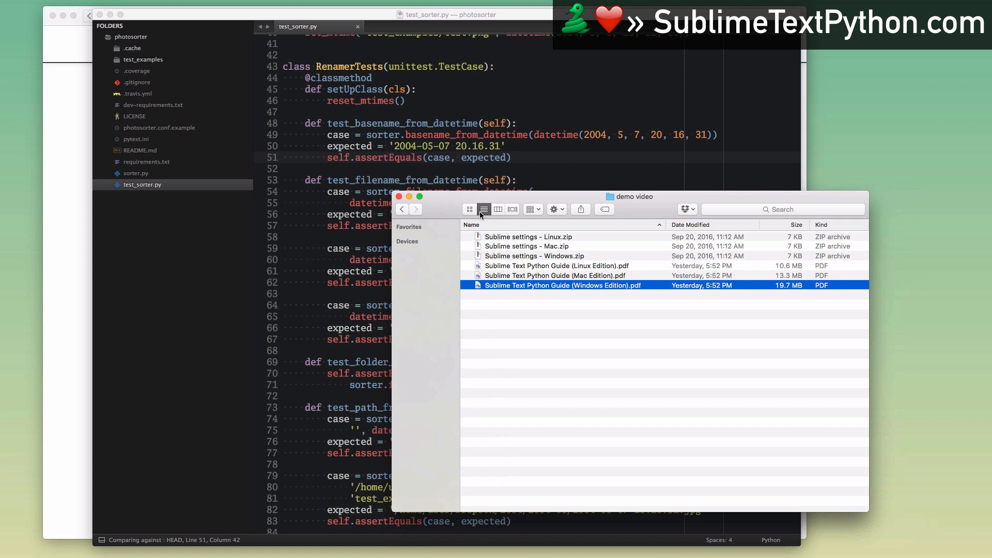
mouse_move(482, 209)
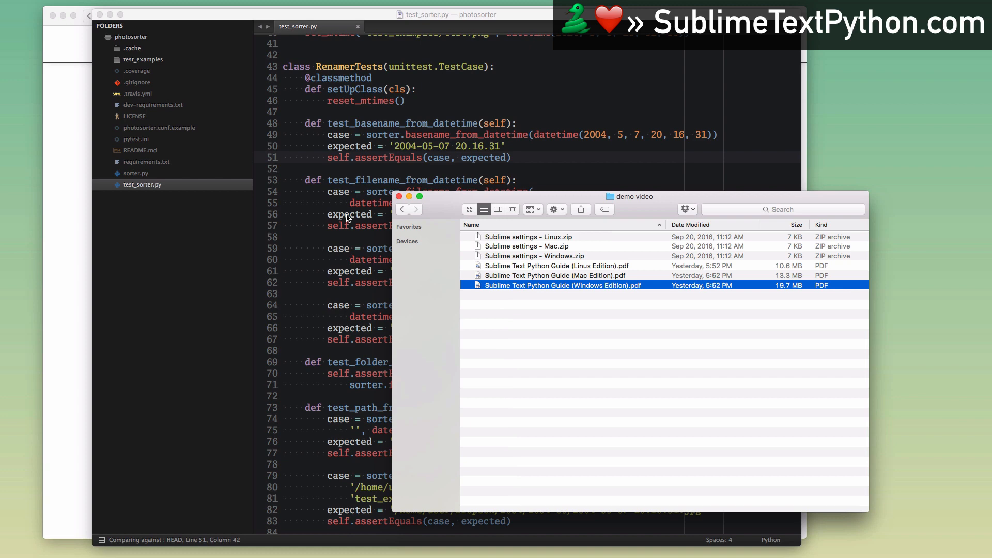
mouse_move(347, 218)
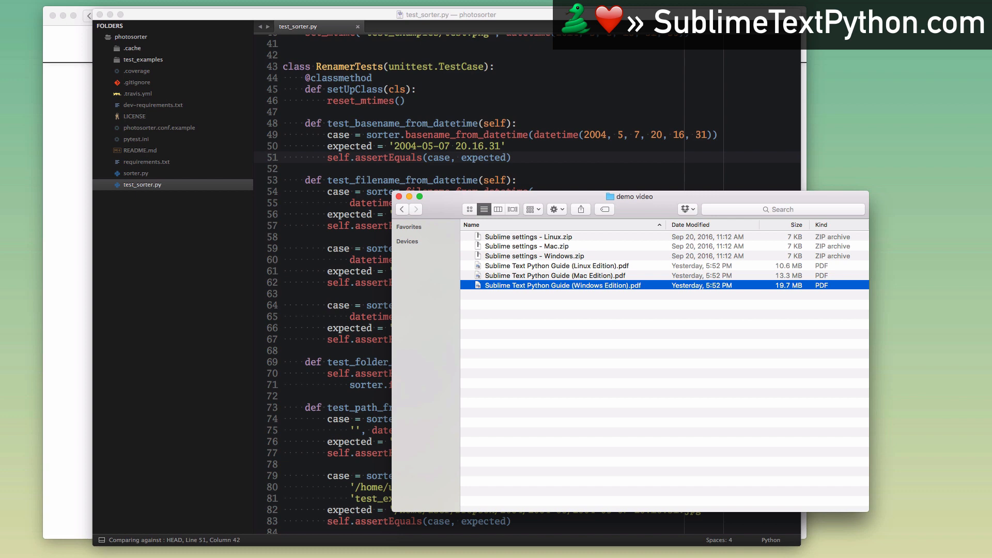
View the Linux Edition guide, jumping to 'Why Sublime Text' then 'Installing Sublime Text 3' via the sidebar contents
double_click(562, 285)
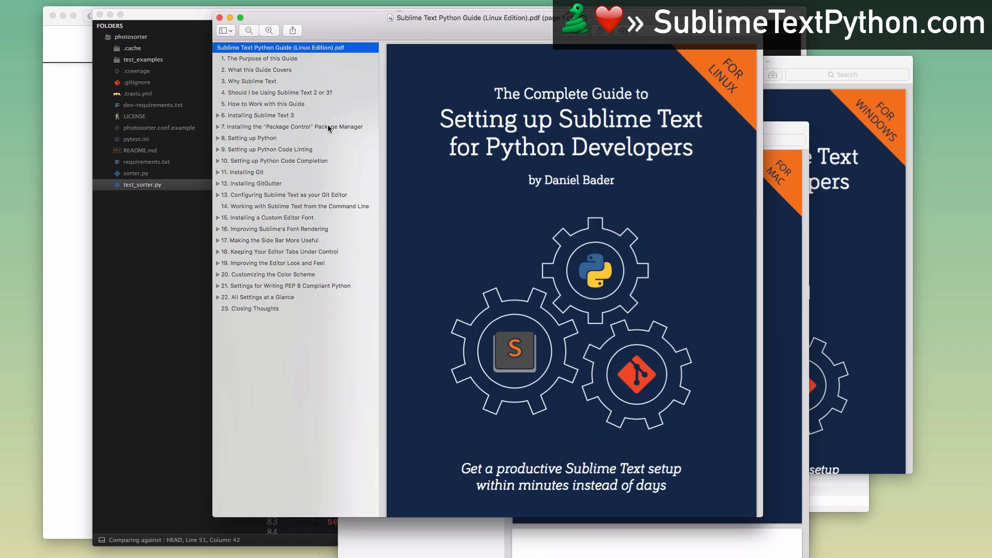
mouse_move(266, 112)
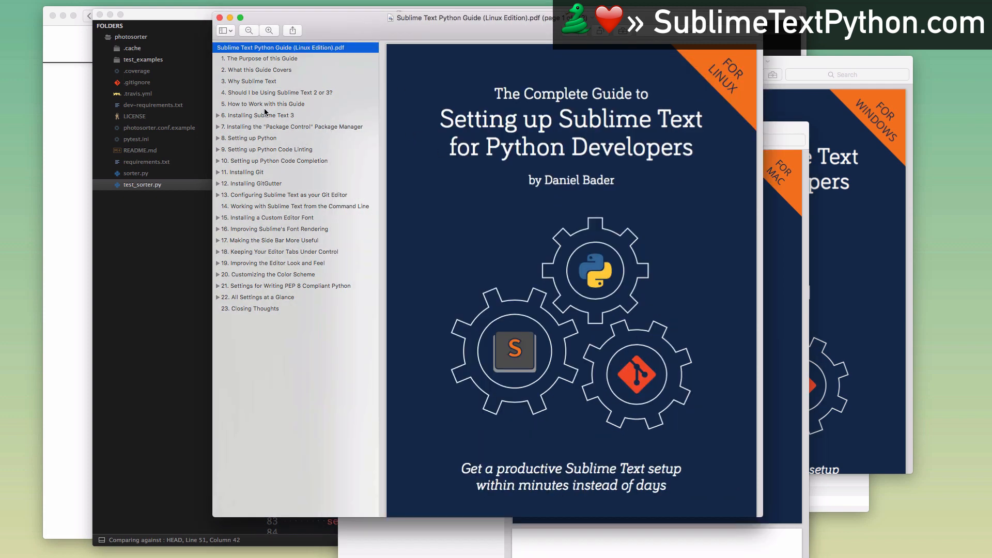
click(261, 58)
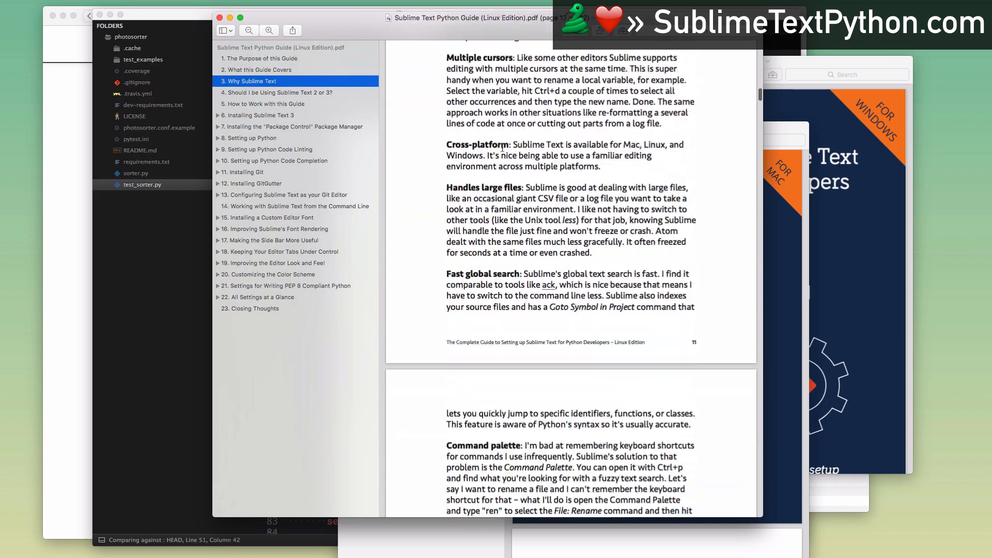
click(259, 115)
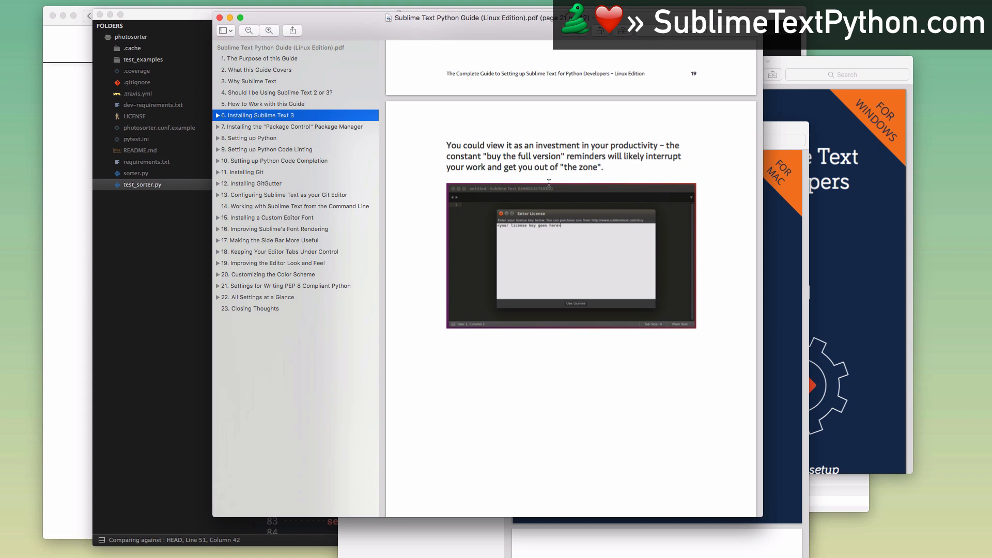
mouse_move(140, 286)
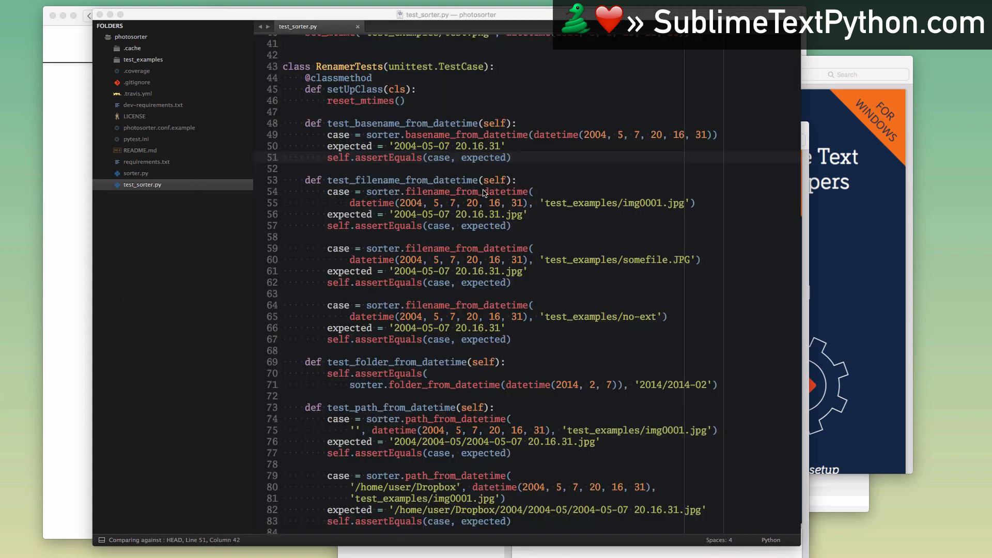
mouse_move(499, 170)
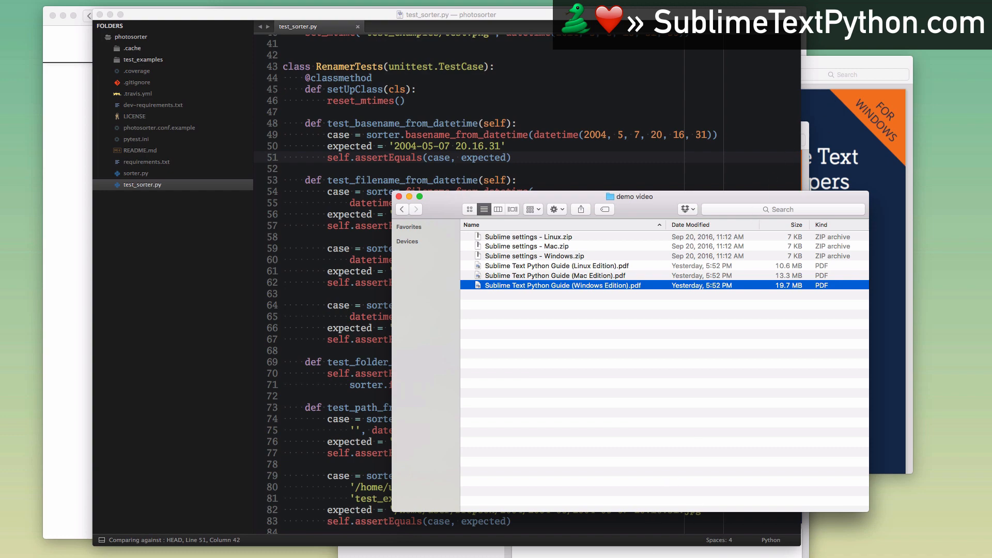
View the Mac and Windows Edition guides, scrolling each to the Package Control installation chapter
double_click(554, 275)
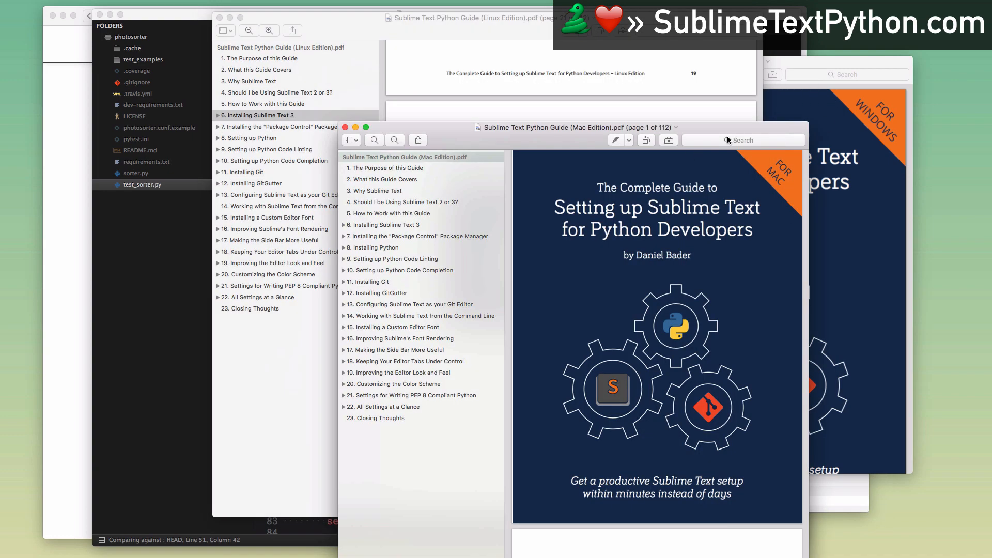
scroll(down, 3)
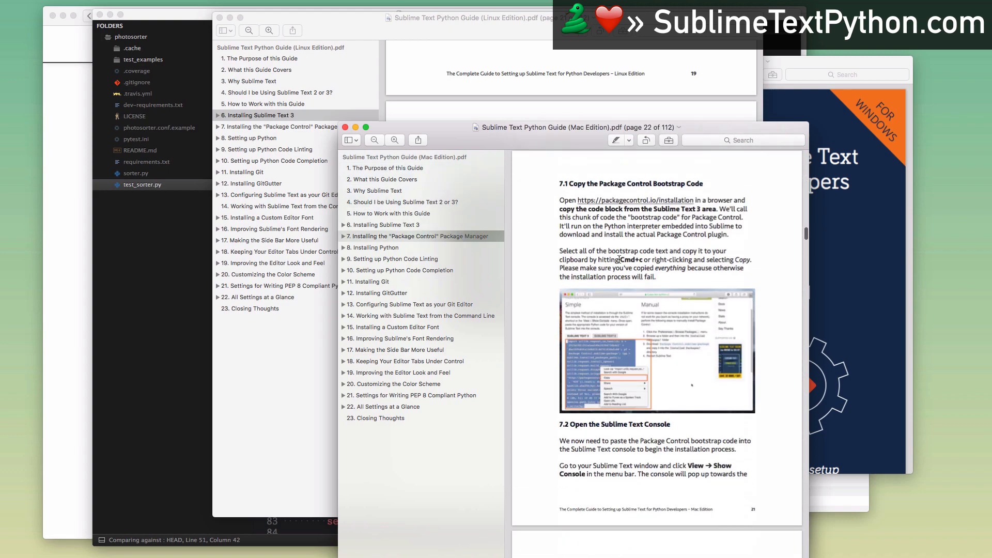
mouse_move(619, 260)
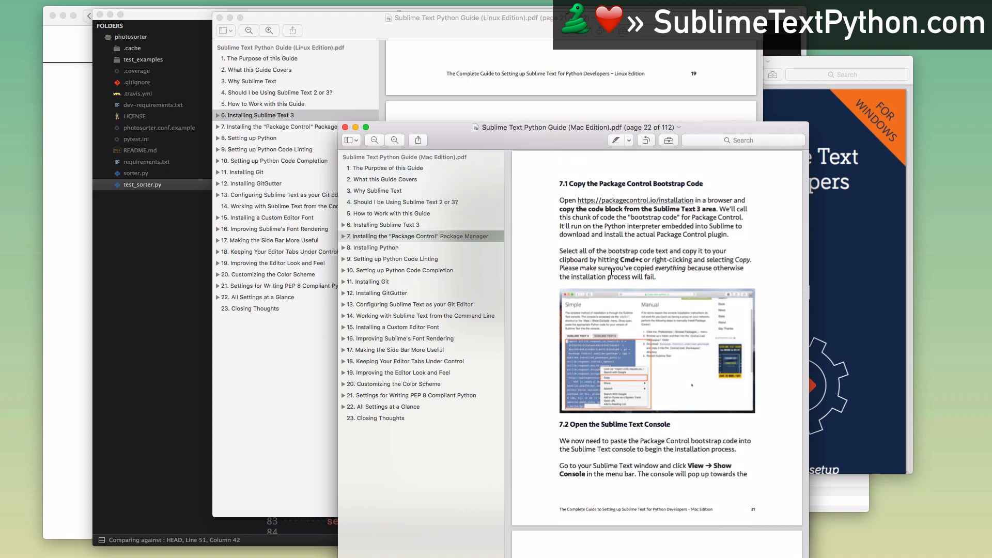
scroll(down, 3)
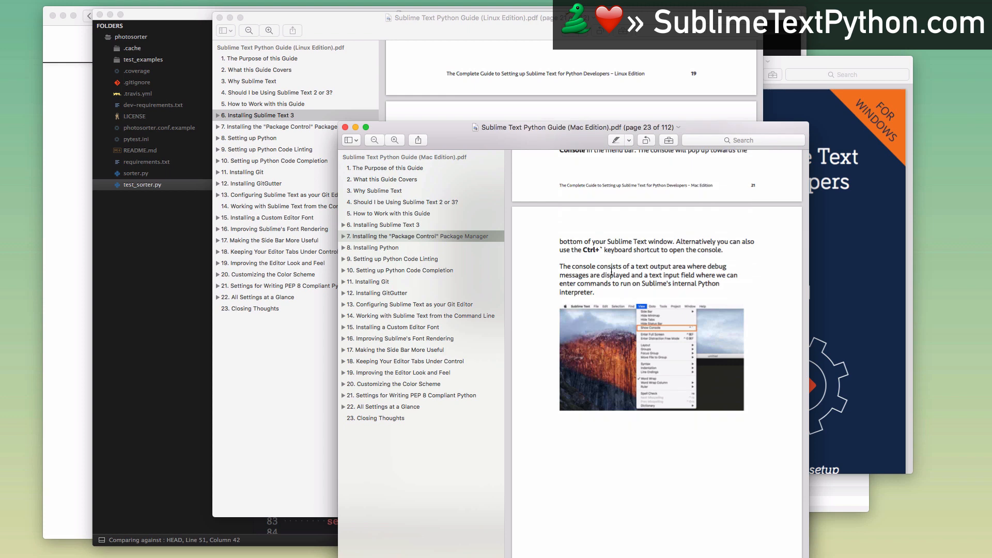
scroll(down, 3)
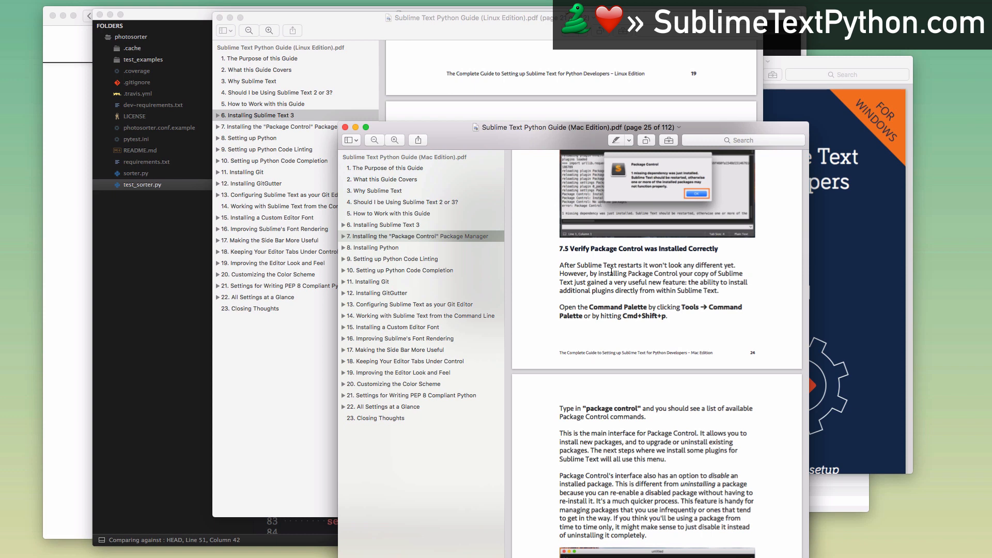
mouse_move(688, 176)
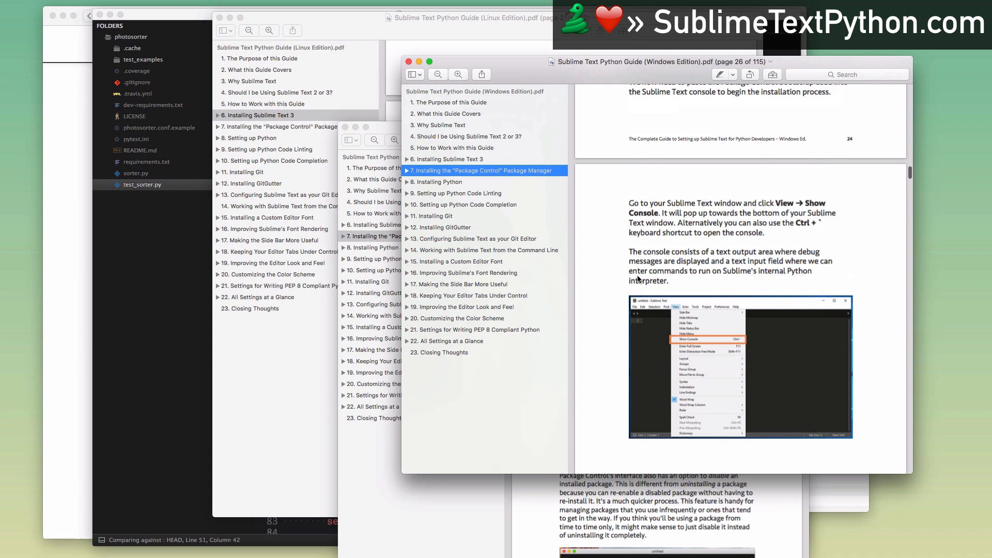
scroll(down, 3)
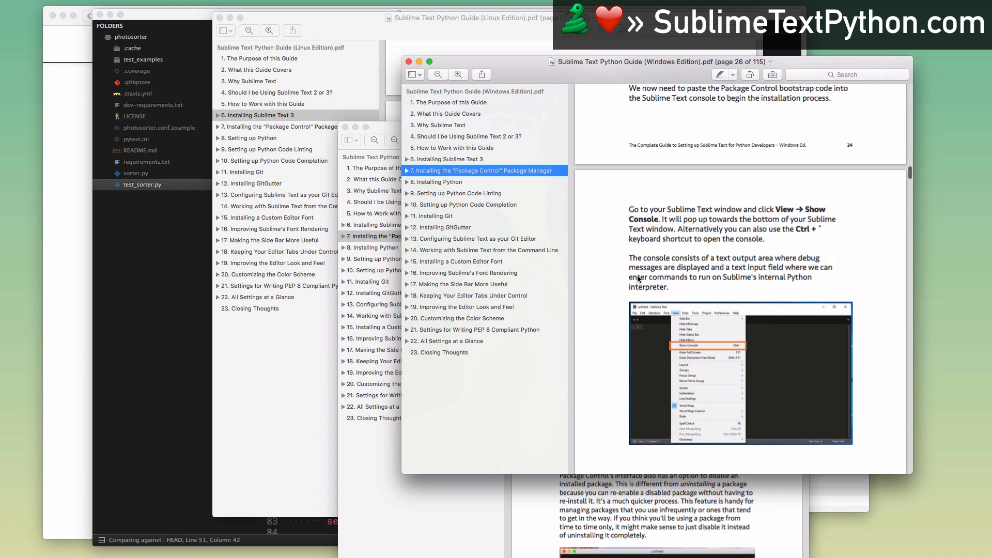
scroll(down, 3)
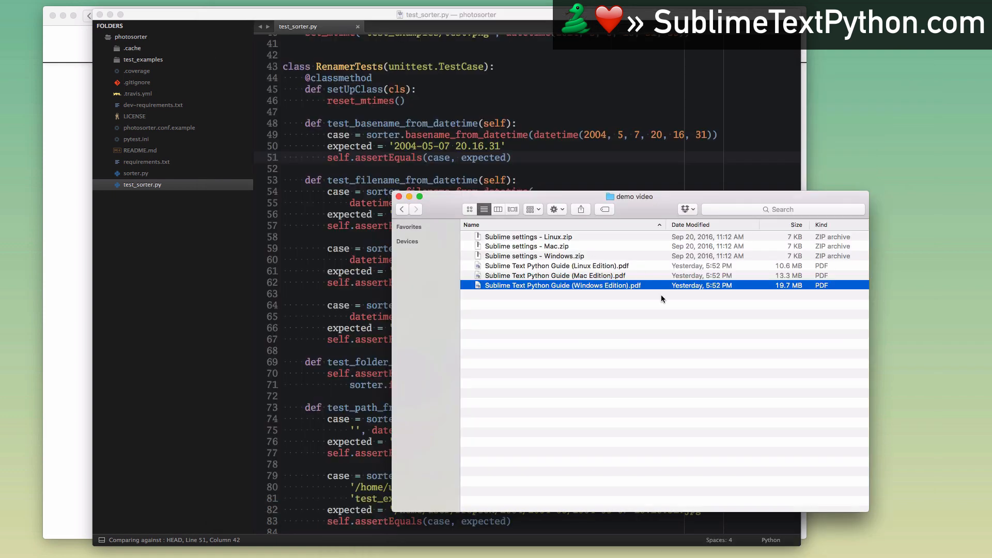
mouse_move(529, 246)
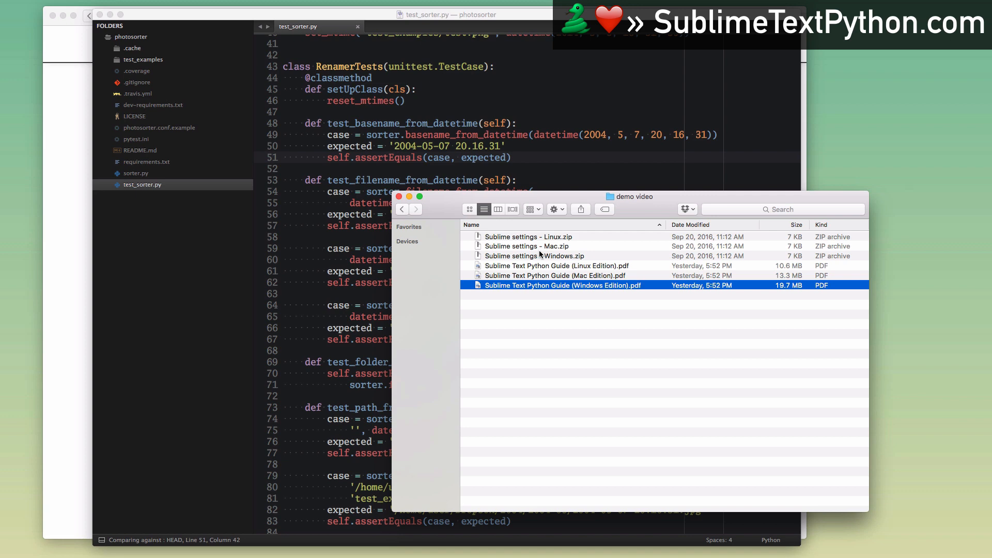
mouse_move(389, 156)
text(self.a)
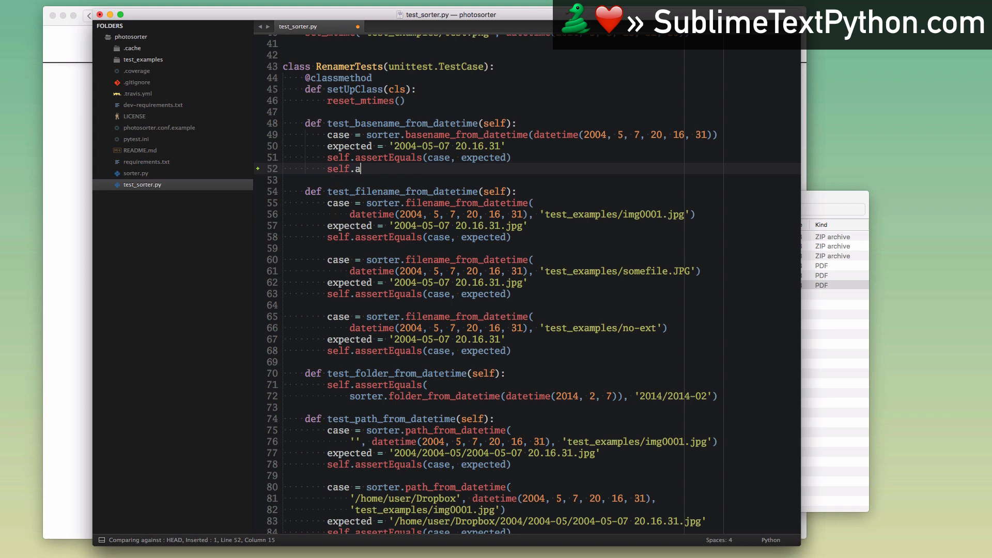
Try a self.assertEqual line in test_sorter.py, then leave the test code unchanged and saved
text(ssertEquals(case, expected)
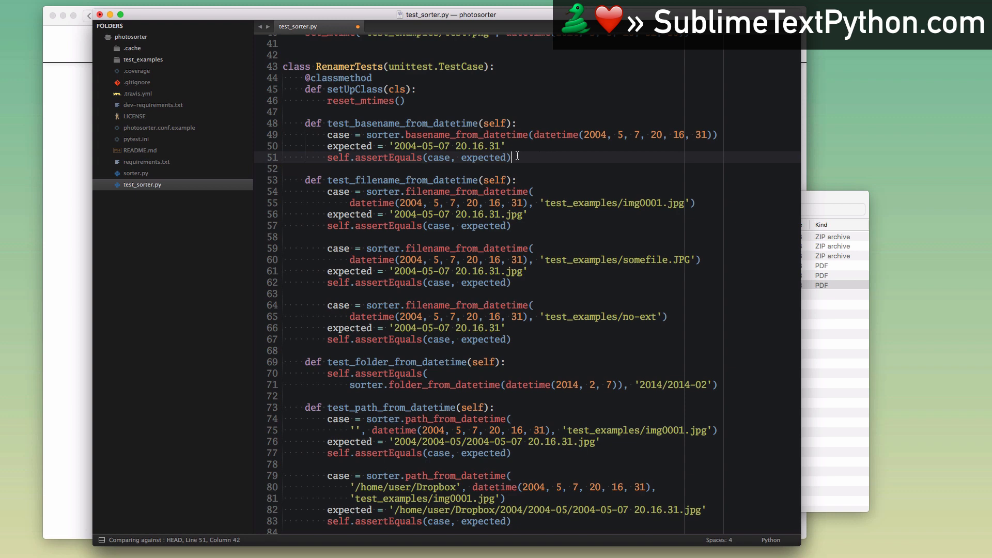
key(cmd+s)
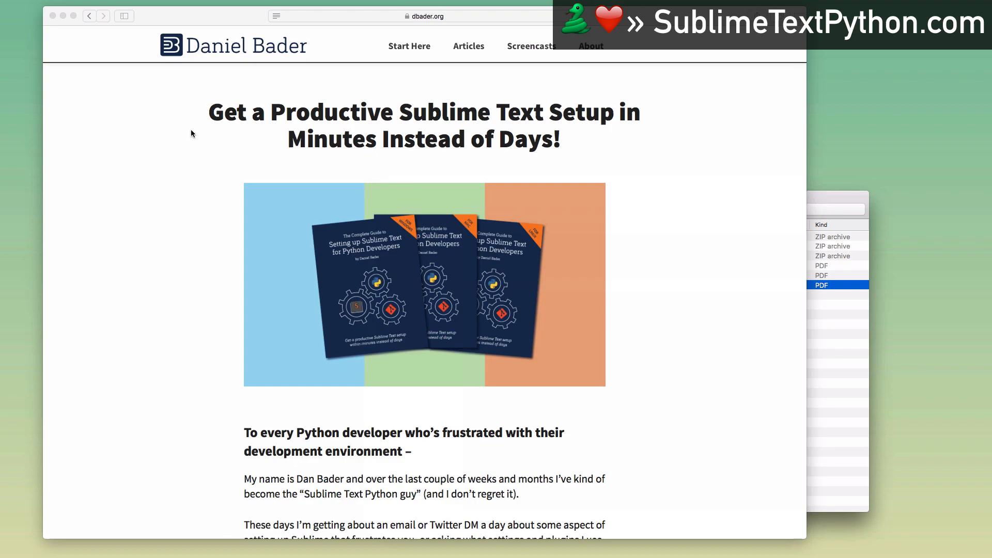
Scroll the guide's sales page through its benefits and what-you-get sections, returning toward the top
scroll(down, 3)
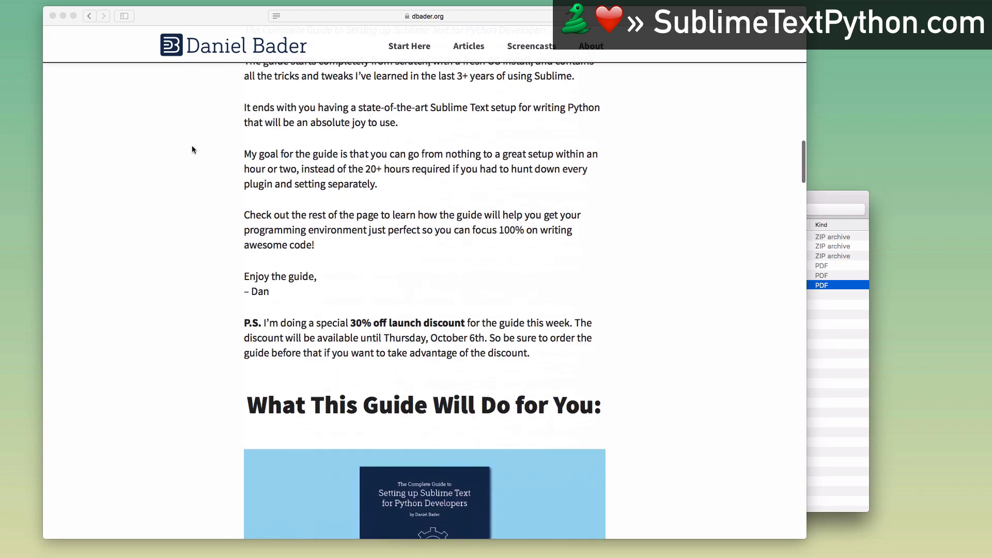
scroll(down, 3)
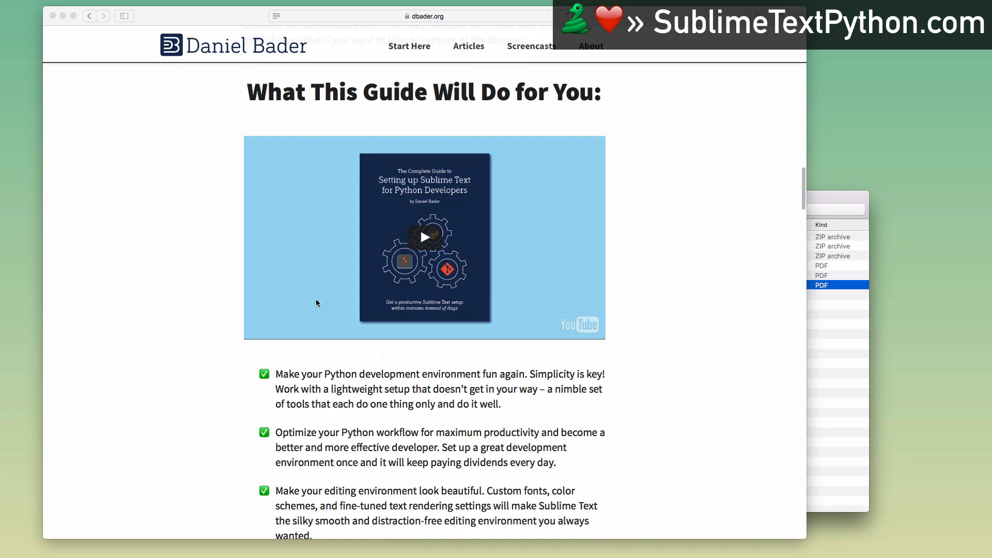
scroll(down, 3)
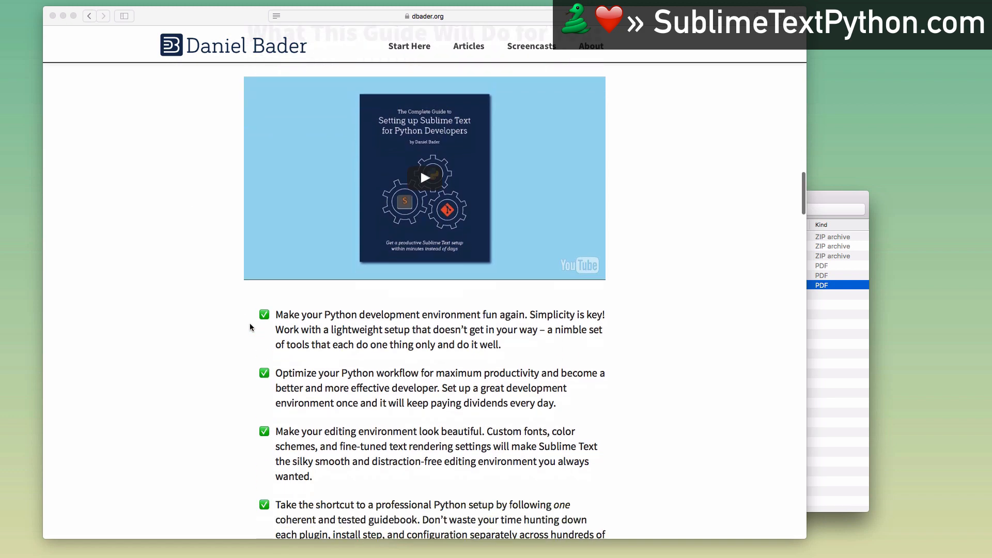
scroll(down, 3)
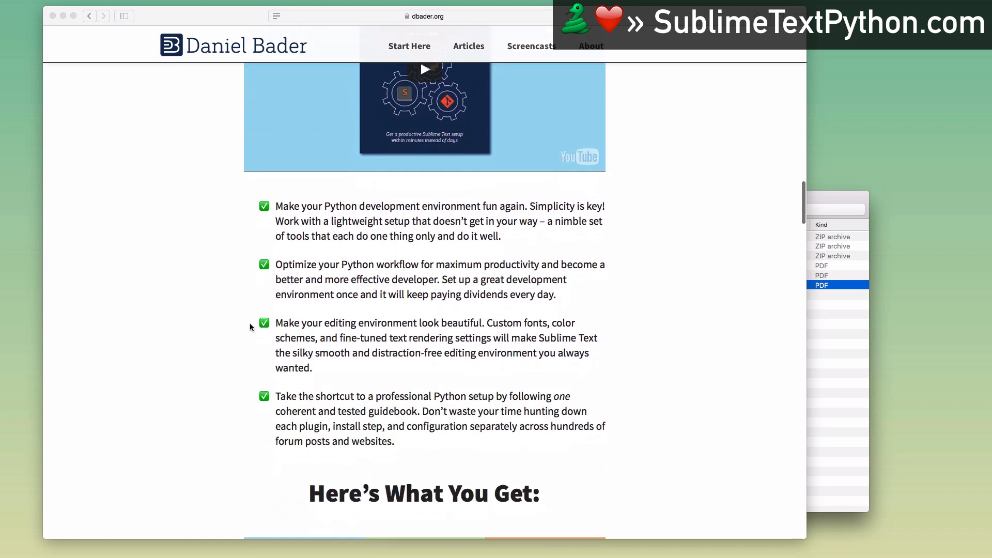
scroll(down, 3)
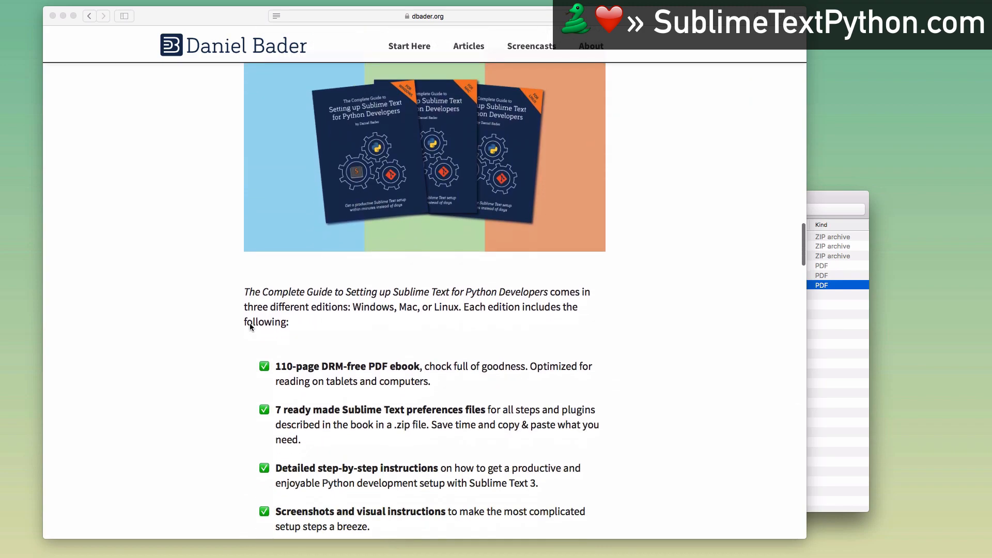
scroll(up, 3)
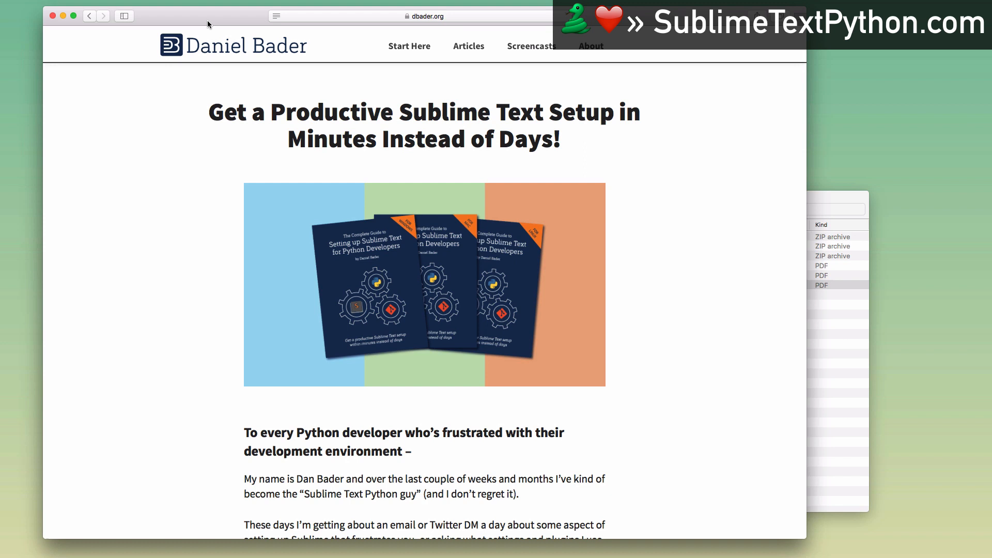
mouse_move(516, 464)
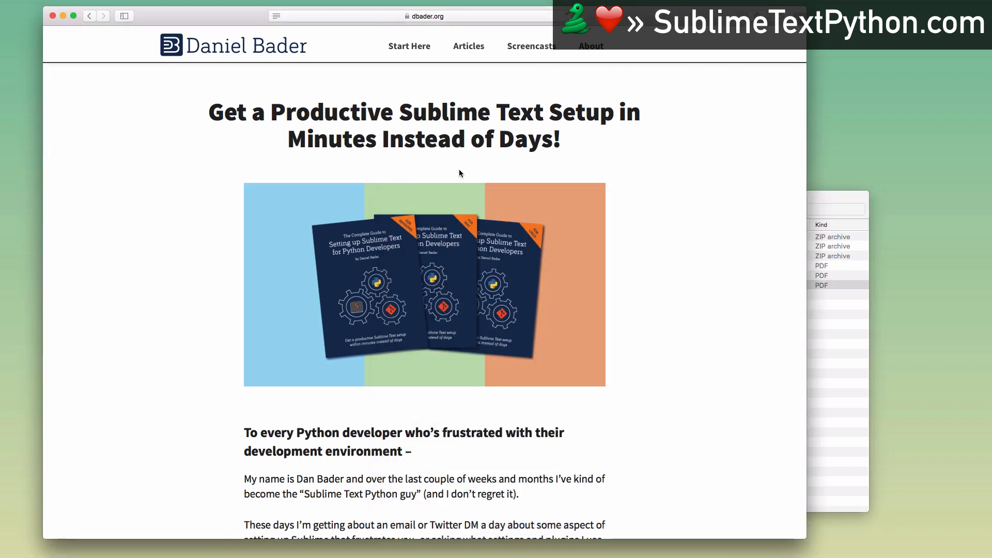
mouse_move(192, 209)
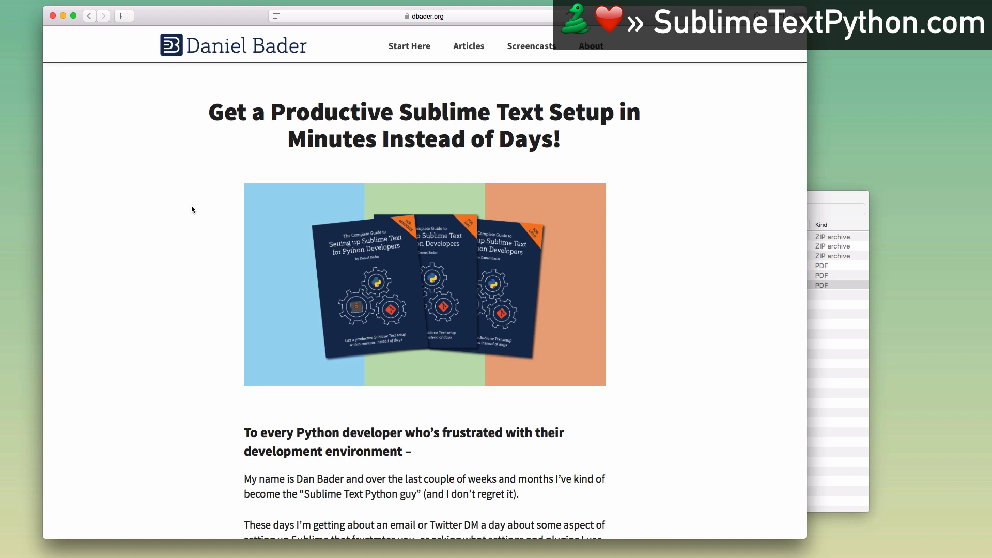
mouse_move(685, 166)
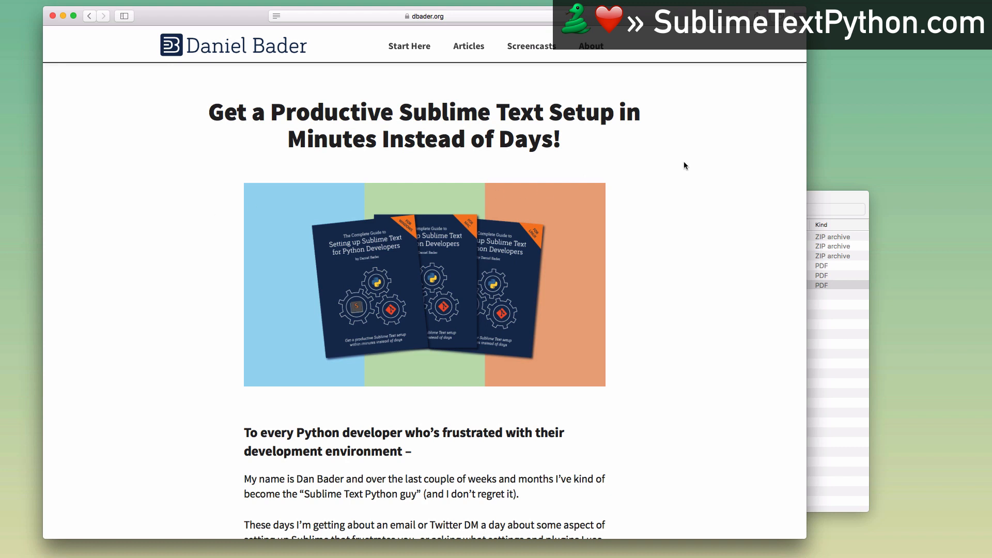
mouse_move(626, 197)
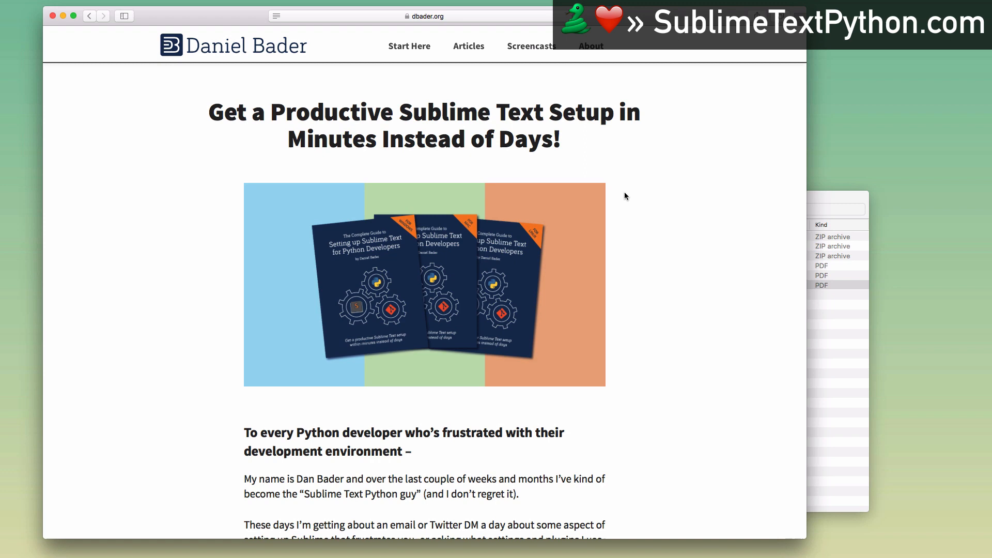
mouse_move(737, 162)
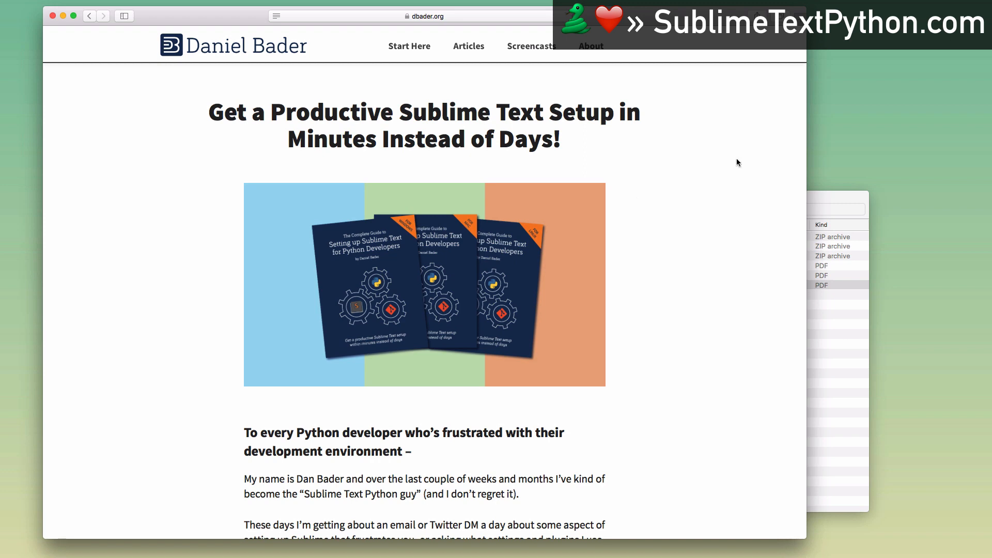